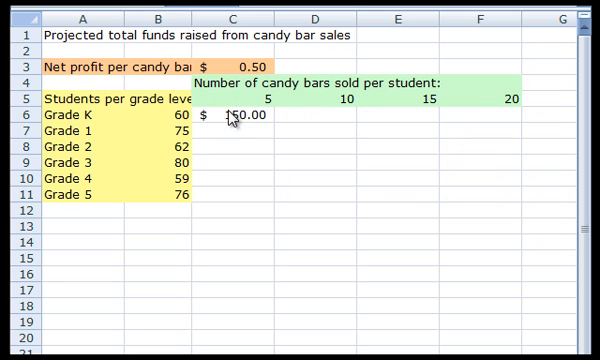
Select the Grade K total cell C6
click(240, 115)
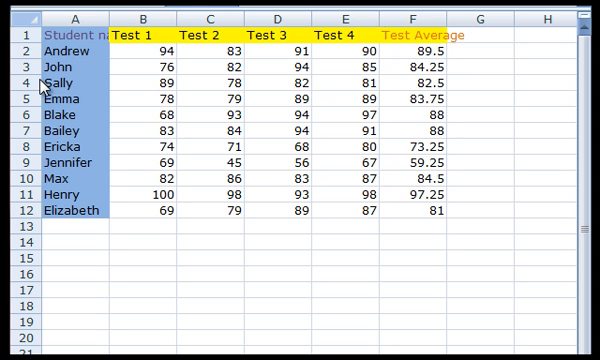
mouse_move(38, 195)
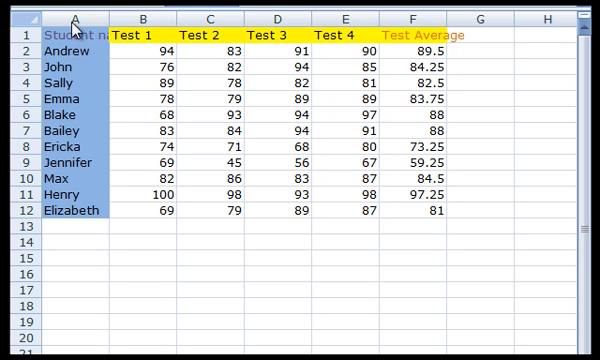
mouse_move(278, 38)
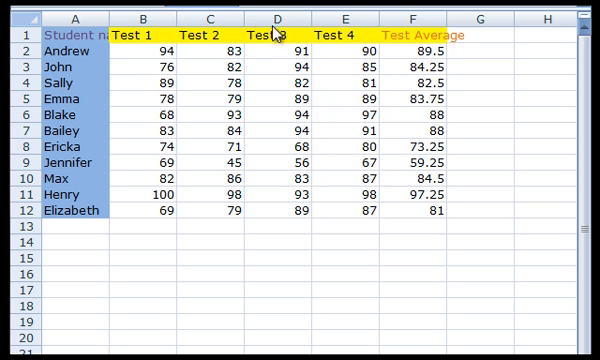
mouse_move(445, 27)
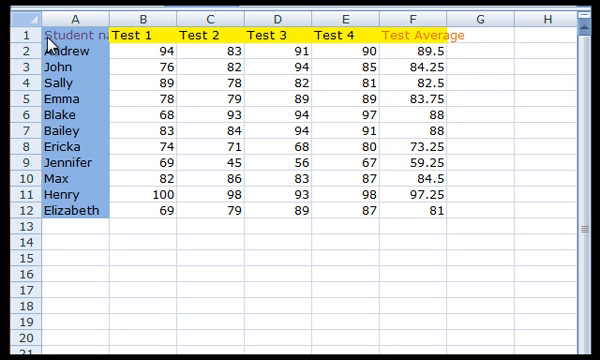
mouse_move(130, 45)
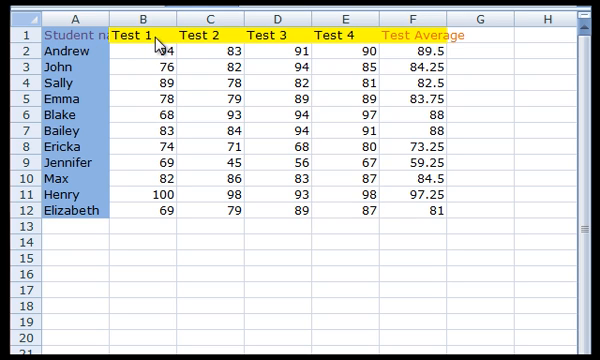
mouse_move(205, 77)
text(=AVERAGE(B2,C2,D2,E2))
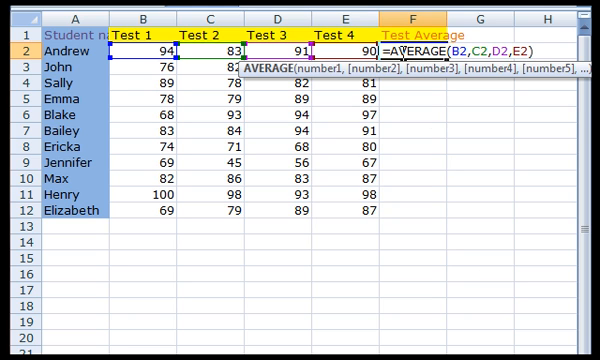
mouse_move(437, 103)
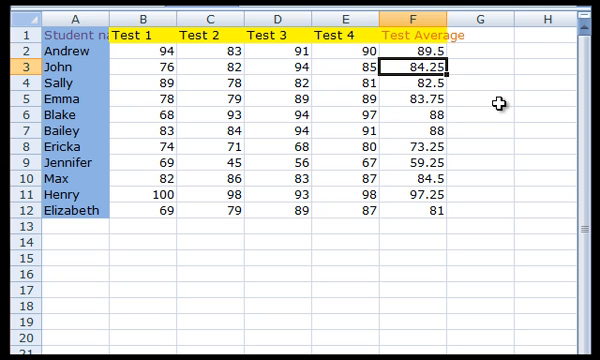
click(408, 161)
text(=AVERAGE(B9,C9,D9,E9))
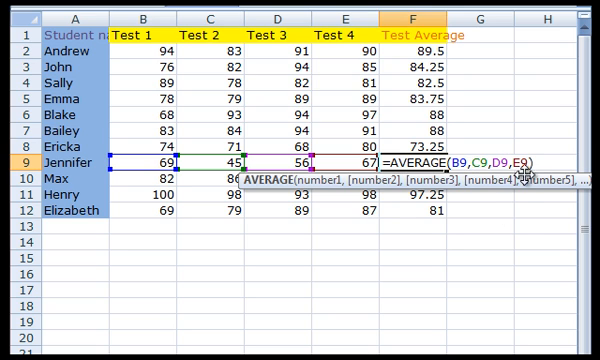
key(enter)
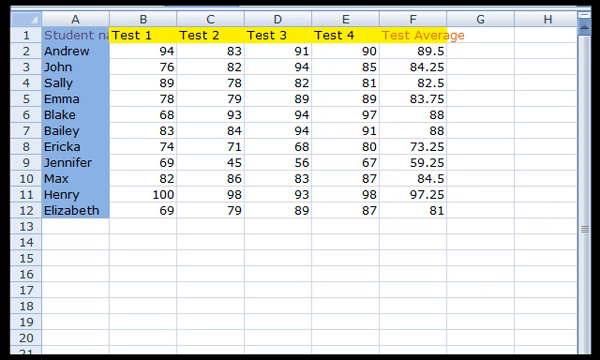
mouse_move(390, 85)
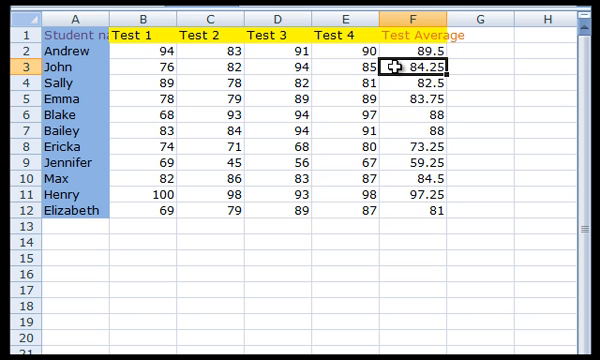
text(=AVERAGE(B3,C3,D3,E3))
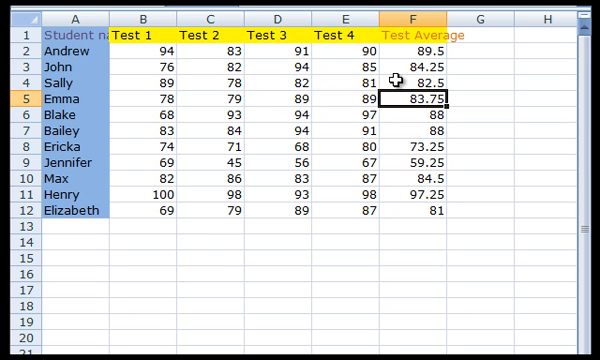
mouse_move(517, 325)
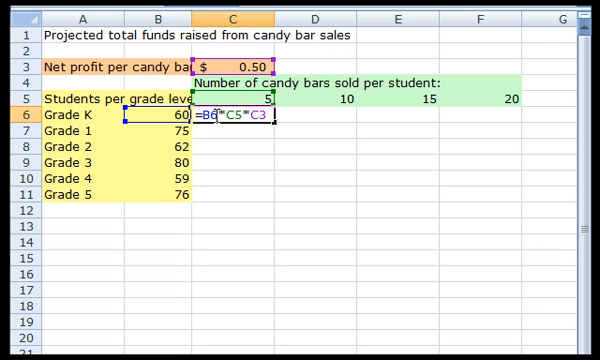
mouse_move(276, 241)
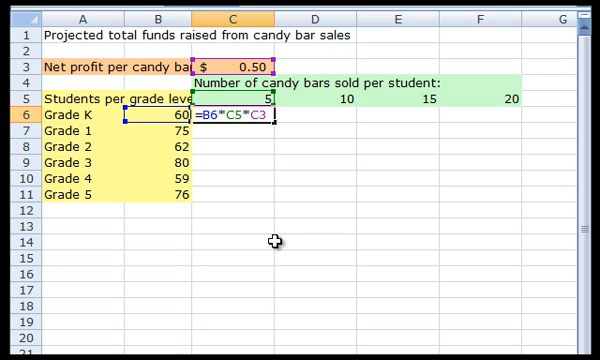
mouse_move(147, 140)
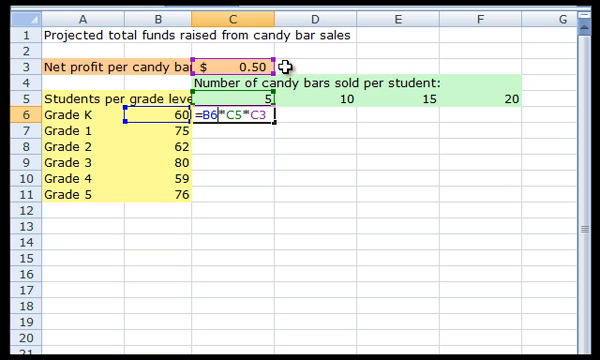
mouse_move(384, 182)
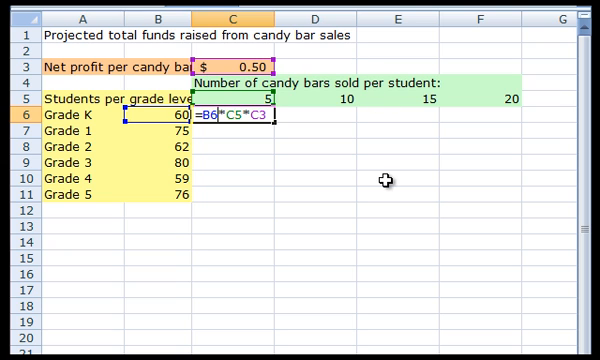
mouse_move(423, 305)
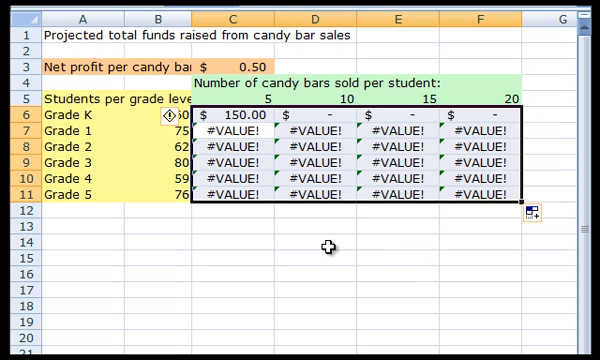
mouse_move(330, 120)
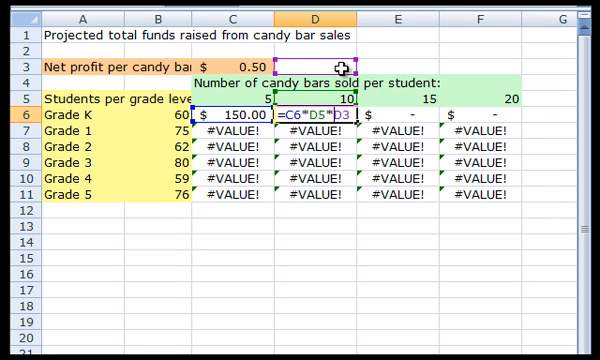
mouse_move(263, 113)
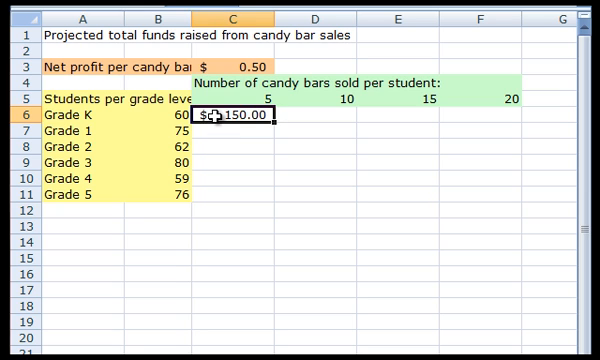
text(=B6*C5*C3)
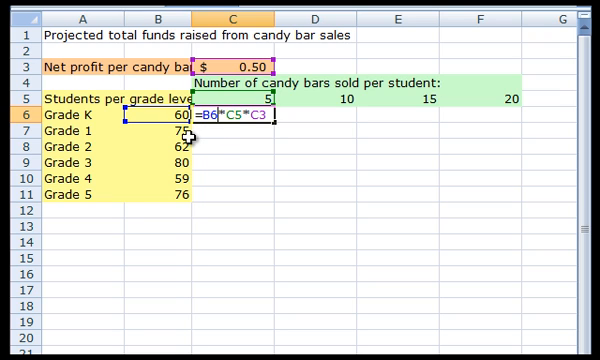
mouse_move(290, 97)
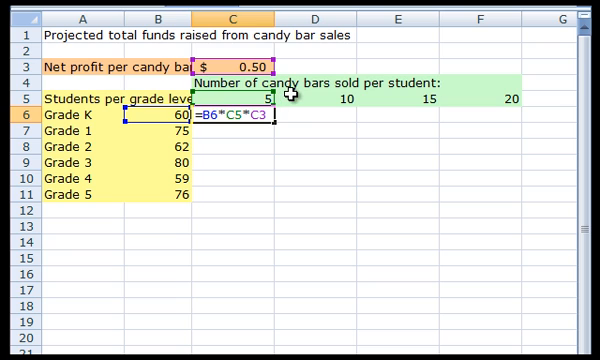
mouse_move(290, 97)
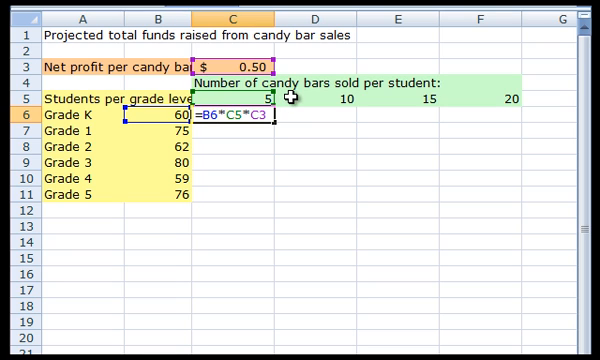
mouse_move(295, 68)
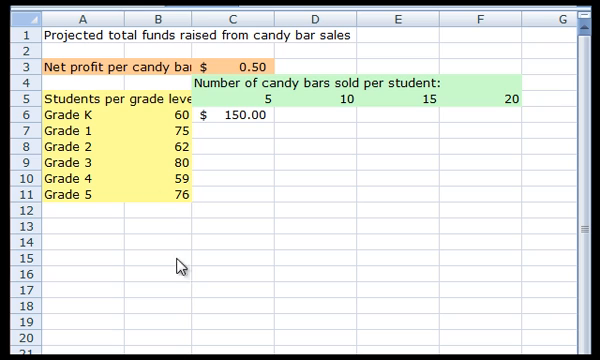
click(315, 297)
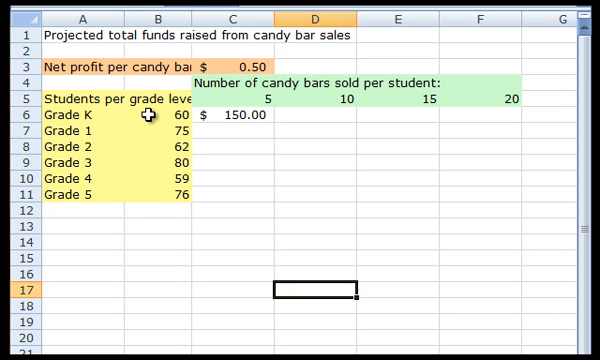
click(157, 119)
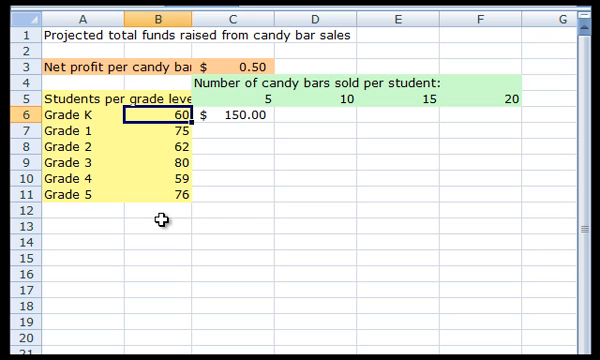
mouse_move(280, 168)
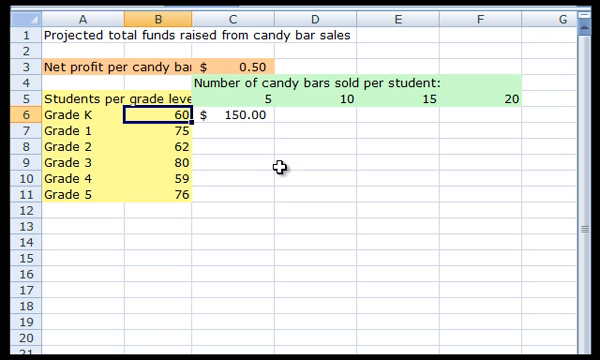
mouse_move(345, 128)
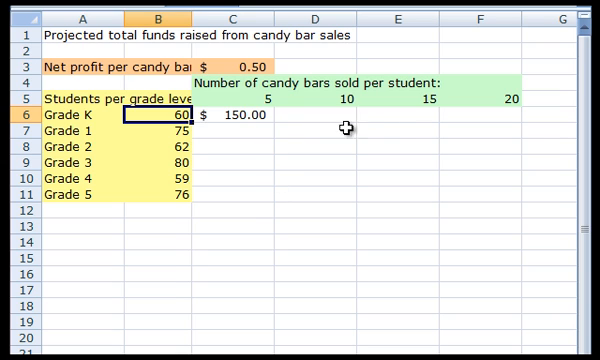
mouse_move(470, 133)
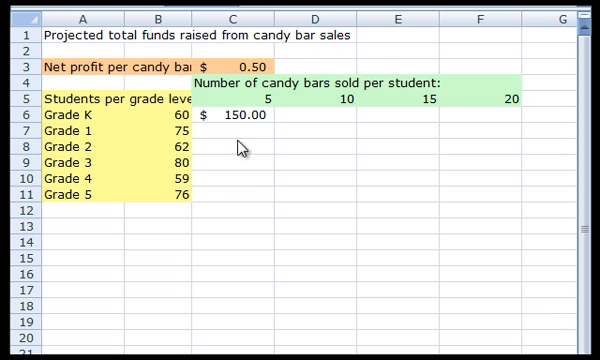
click(230, 235)
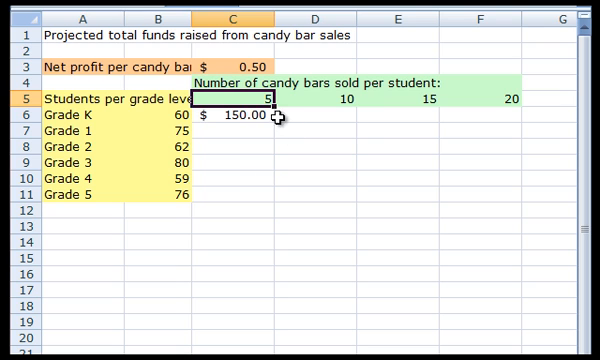
mouse_move(460, 107)
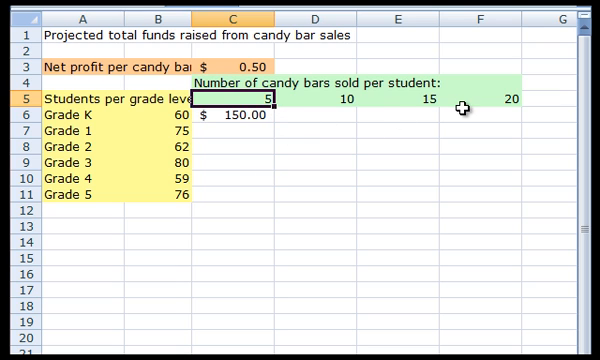
mouse_move(272, 196)
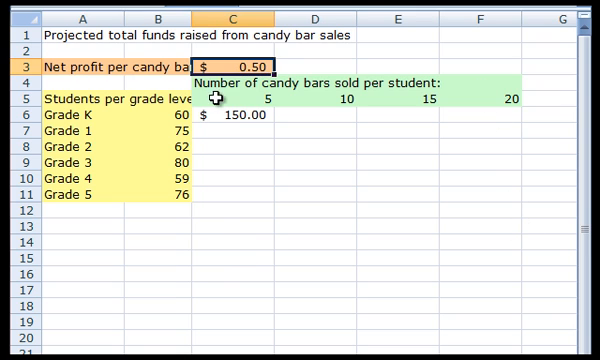
click(230, 121)
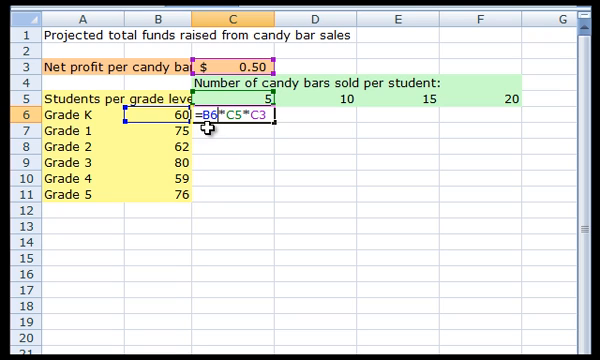
mouse_move(222, 135)
text($)
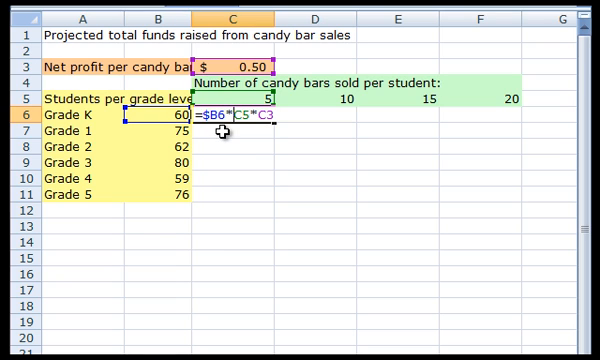
mouse_move(337, 138)
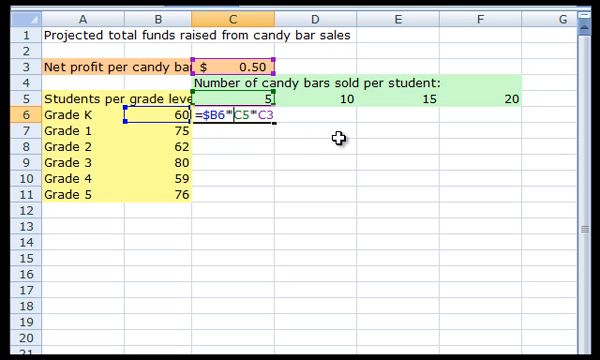
mouse_move(237, 176)
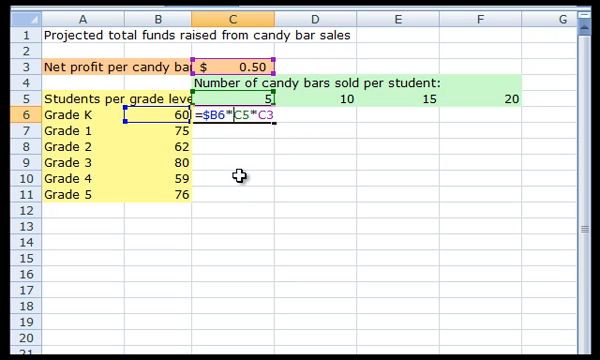
mouse_move(240, 155)
text($)
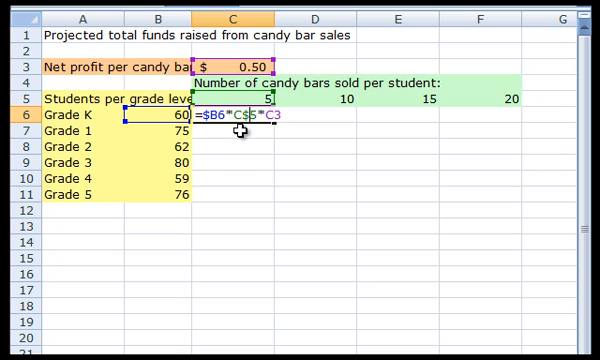
mouse_move(385, 130)
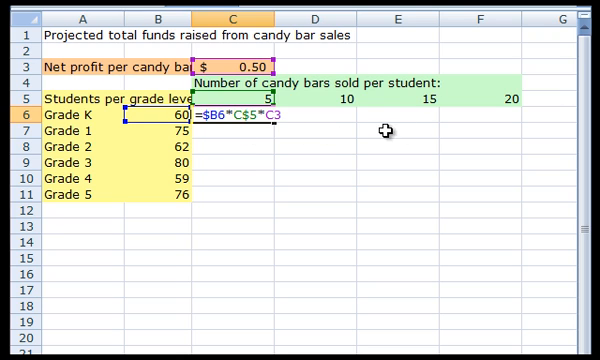
mouse_move(291, 131)
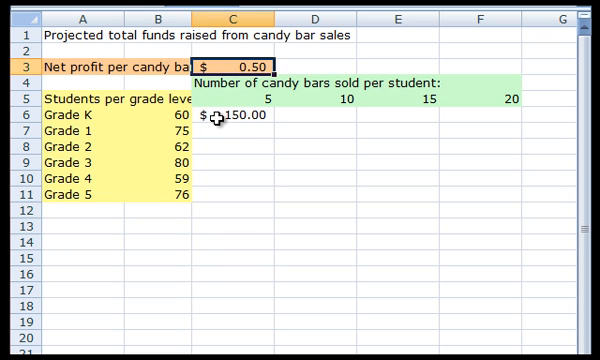
Re-enter Grade K's formula =B6*C5*C3 in cell C6
click(235, 114)
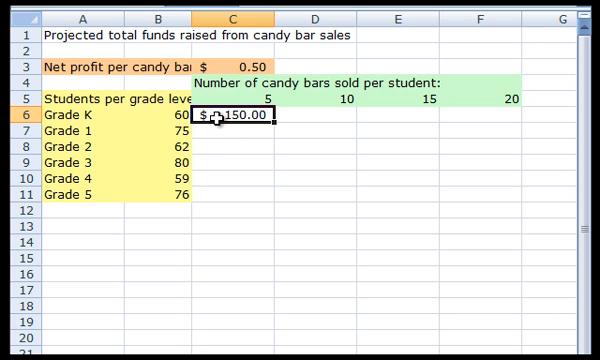
text(=B6*C5*C3)
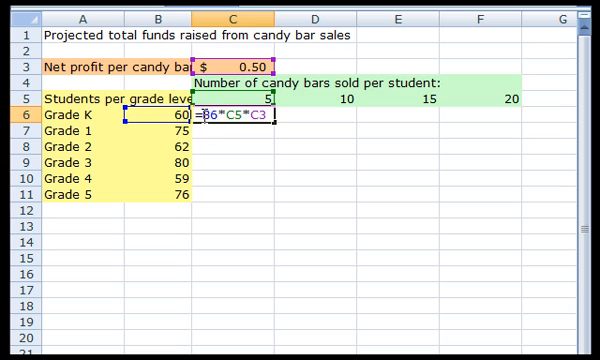
mouse_move(215, 145)
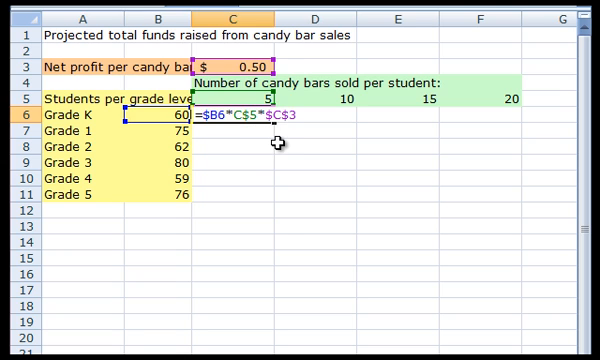
mouse_move(247, 211)
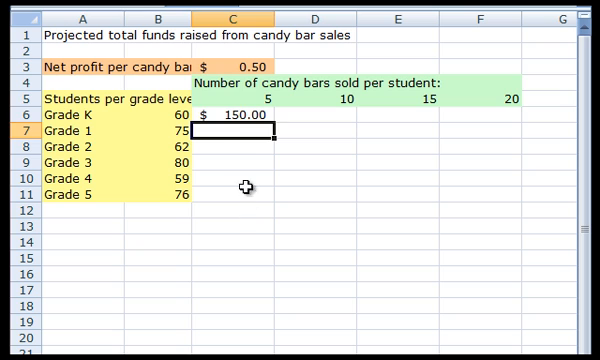
Select C6 as the source formula to copy across the table
click(240, 122)
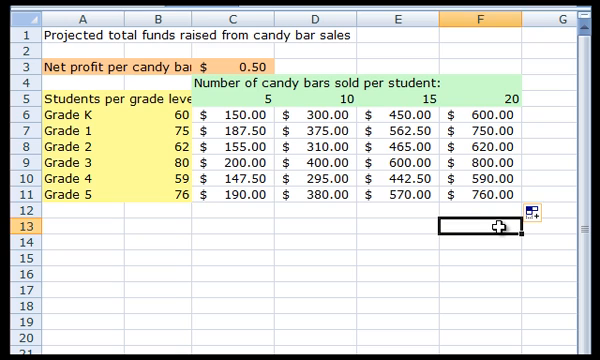
mouse_move(253, 274)
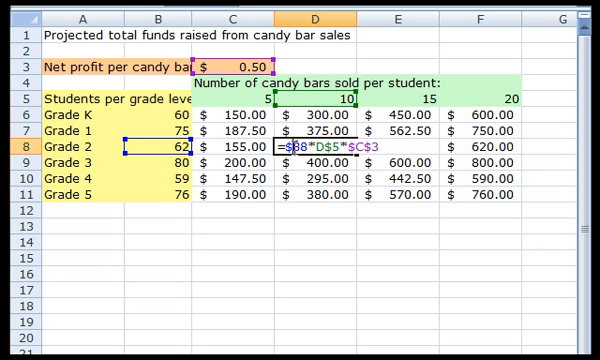
mouse_move(303, 215)
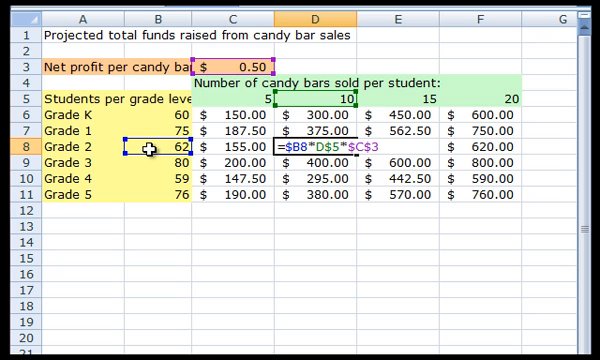
mouse_move(238, 207)
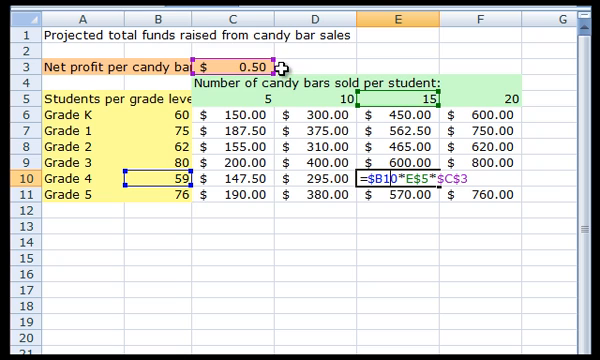
mouse_move(338, 258)
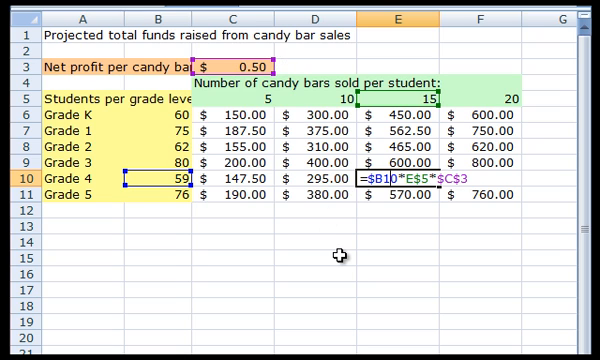